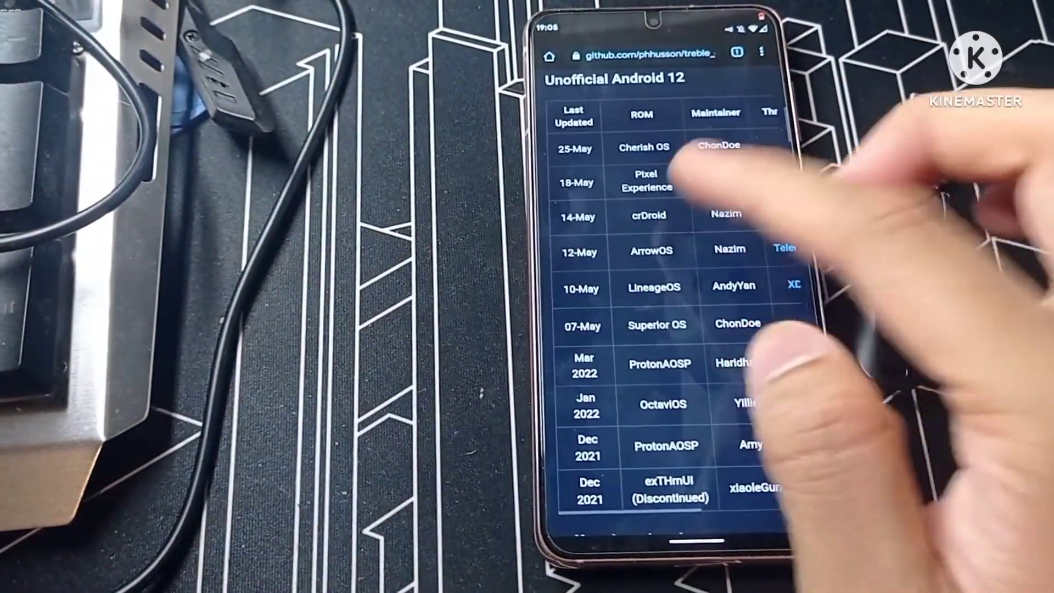
Scroll the Android 12 GSI table down to the crDroid entry
{"action": "scroll", "scroll_direction": "down", "scroll_amount": 3}
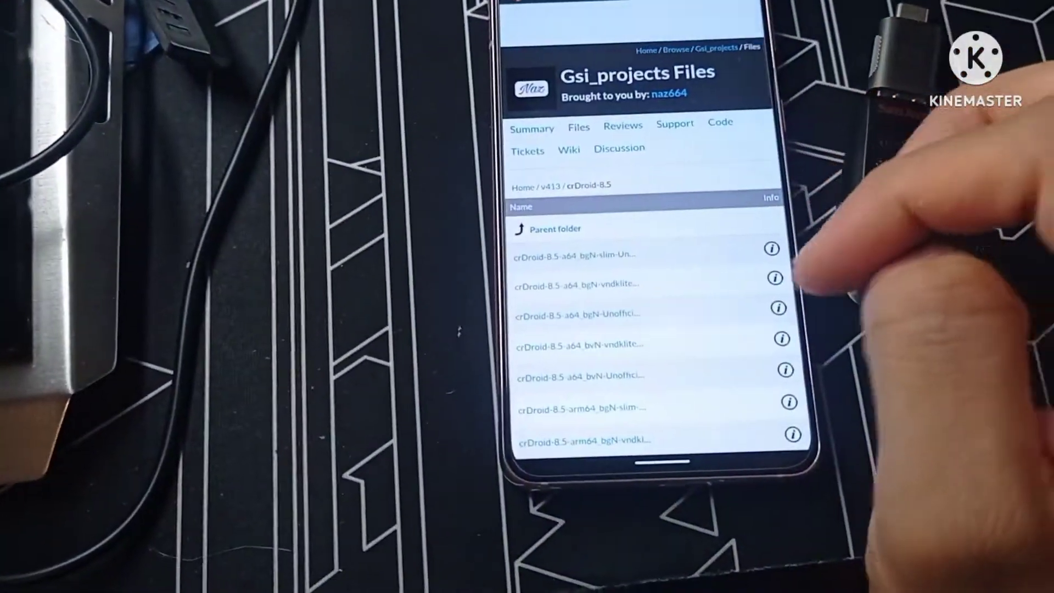
Scroll through the crDroid-8.5 image file list on SourceForge
{"action": "scroll", "scroll_direction": "down", "scroll_amount": 3}
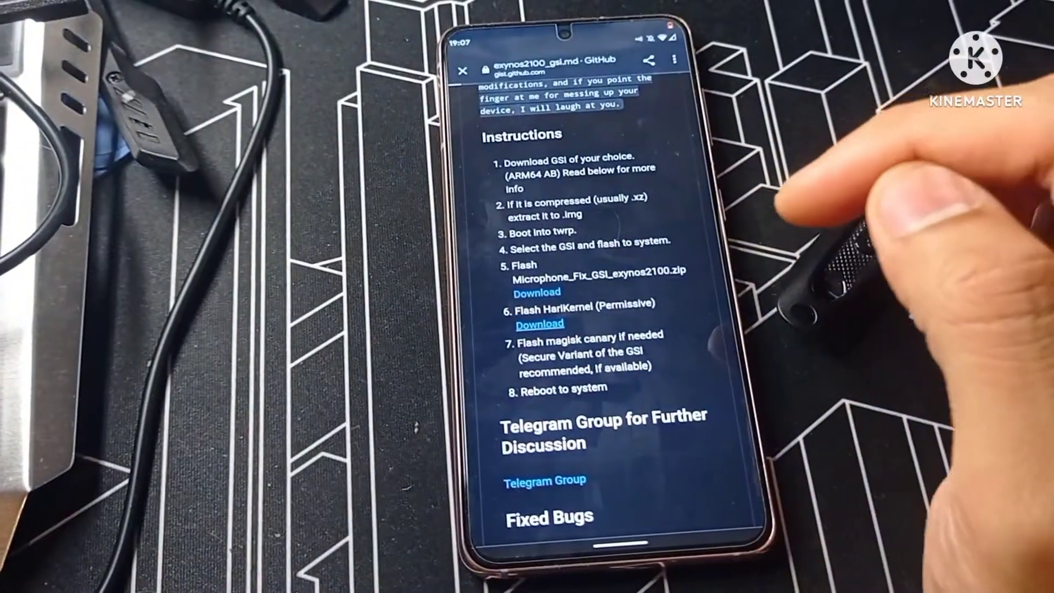
{"action": "left_click", "coordinate": [536, 323]}
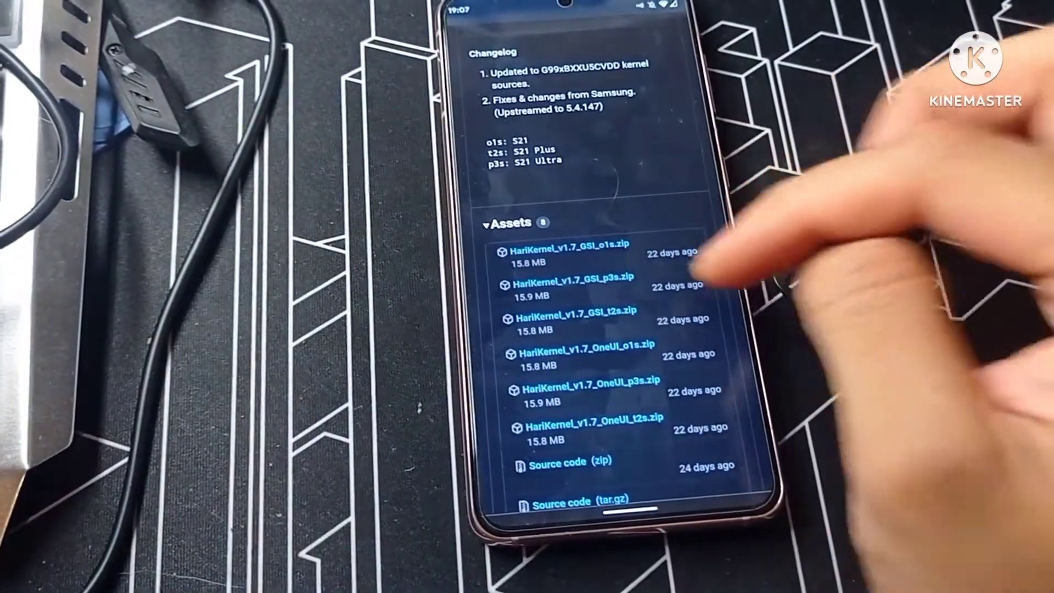
{"action": "scroll", "scroll_direction": "down", "scroll_amount": 3}
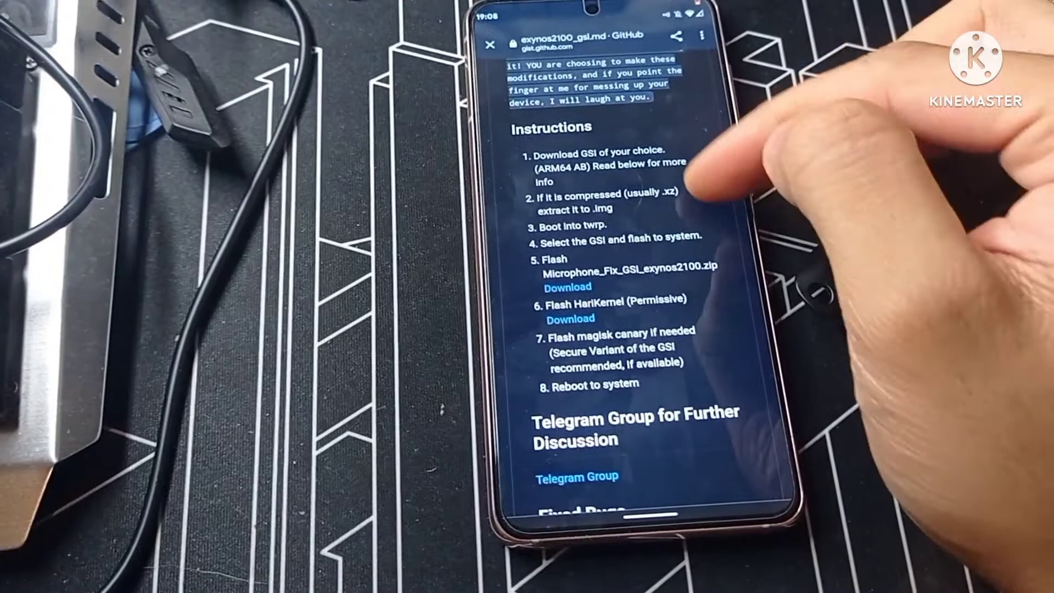
Scroll through the remaining exynos2100 gist flashing instructions
{"action": "scroll", "scroll_direction": "down", "scroll_amount": 3}
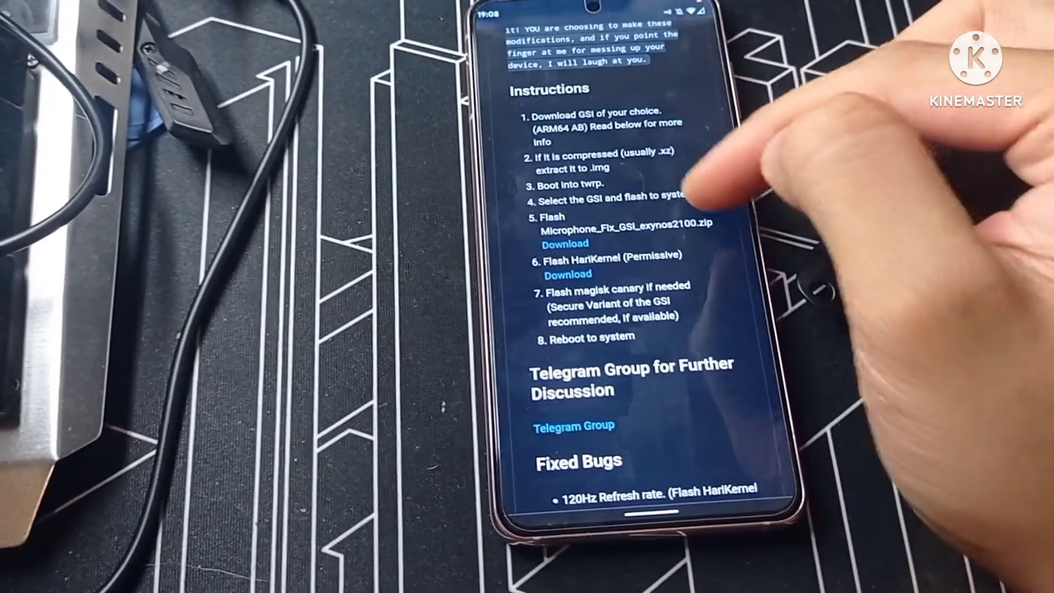
{"action": "scroll", "scroll_direction": "down", "scroll_amount": 3}
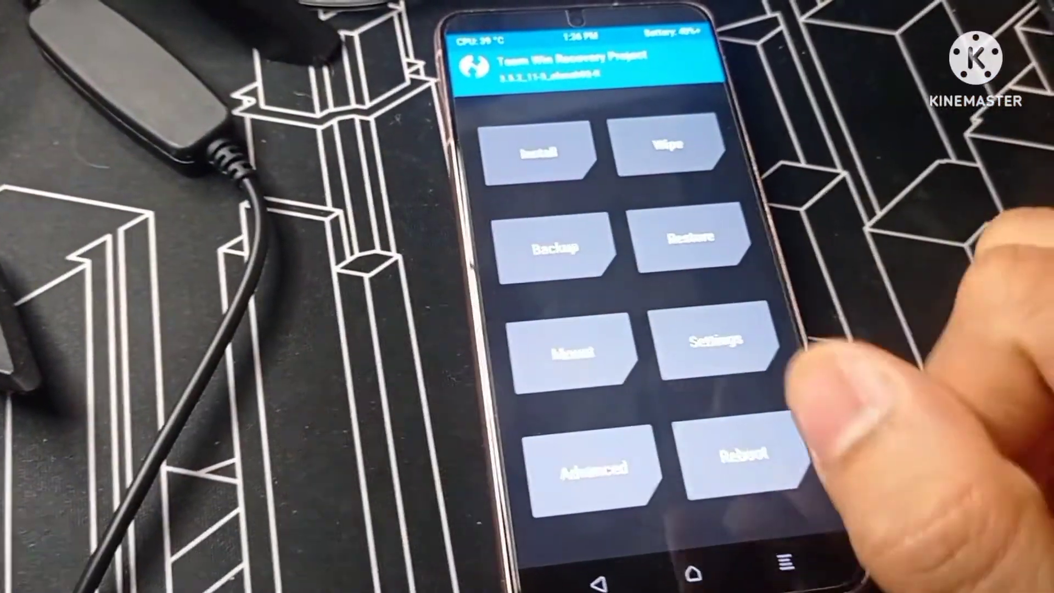
Point the TWRP installer at USB OTG storage and select the crDroid-8.5 image
{"action": "left_click", "coordinate": [535, 154]}
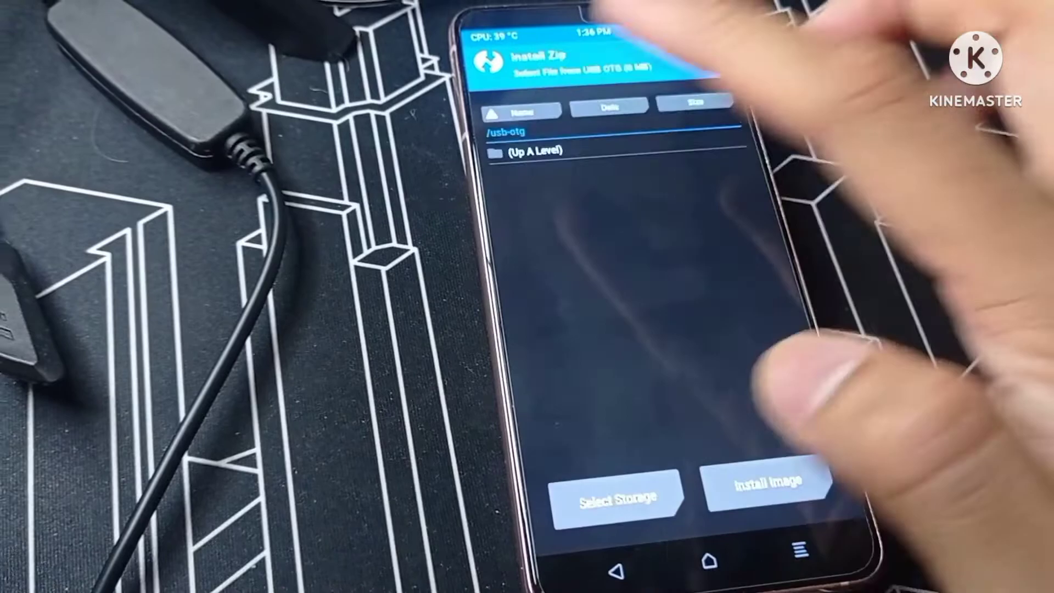
{"action": "left_click", "coordinate": [616, 499]}
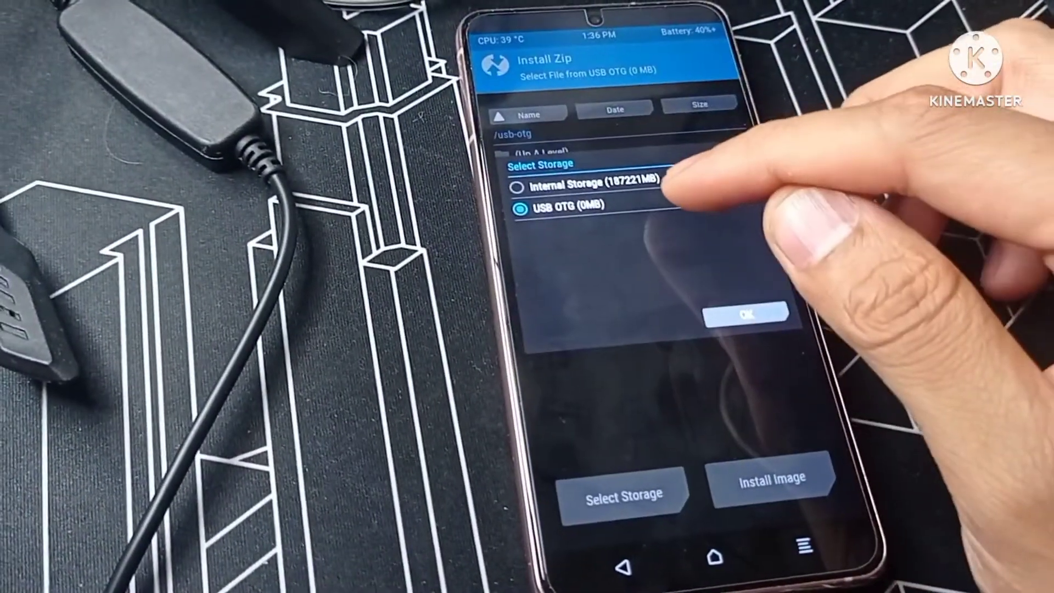
{"action": "left_click", "coordinate": [745, 316]}
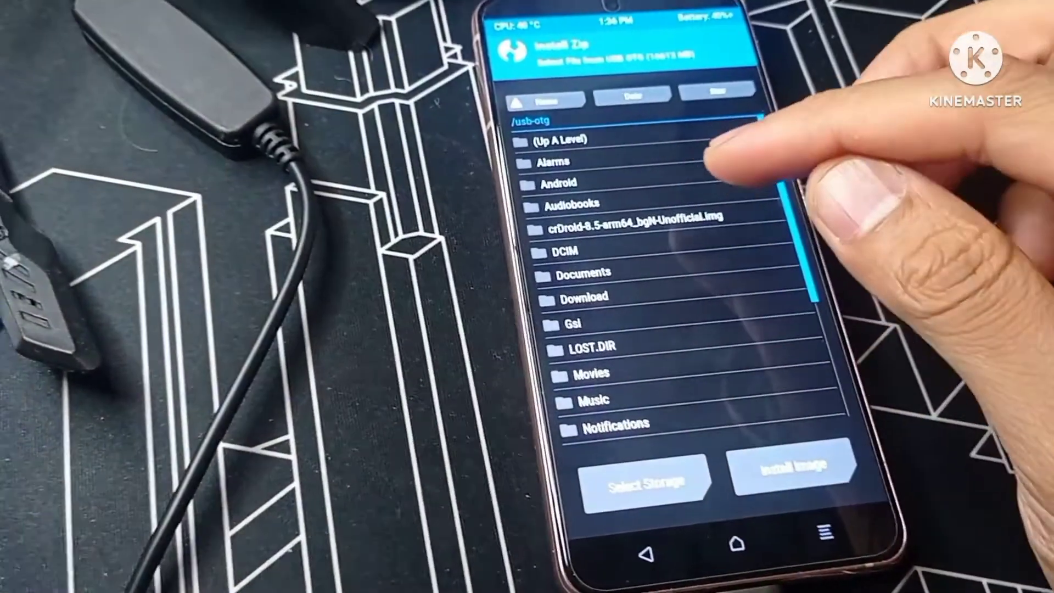
{"action": "left_click", "coordinate": [631, 231]}
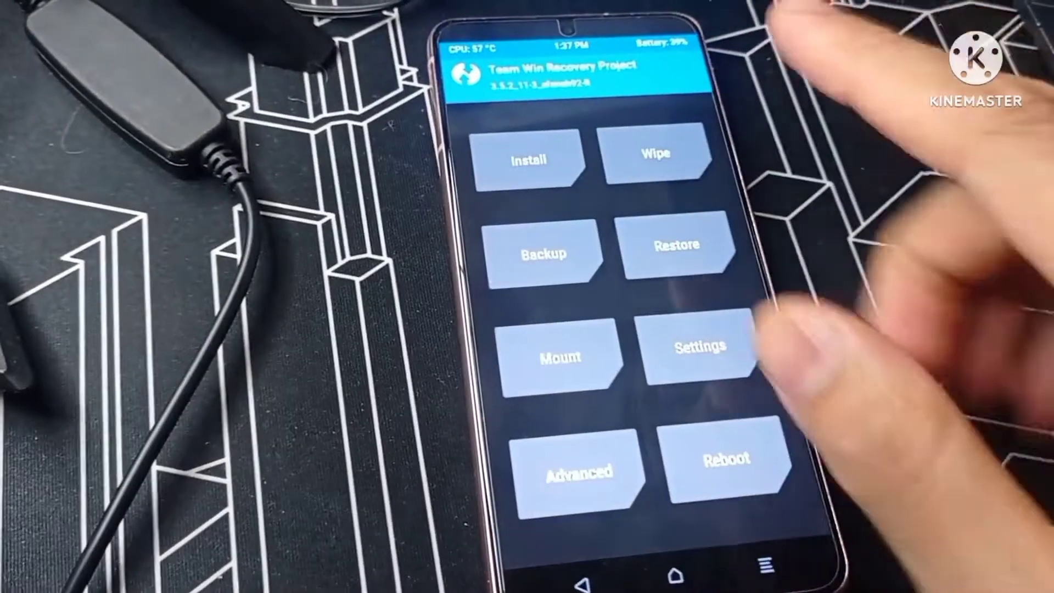
Queue HariKernel_v1.7_GSI_o1s.zip from the USB Gsi folder for install
{"action": "left_click", "coordinate": [529, 159]}
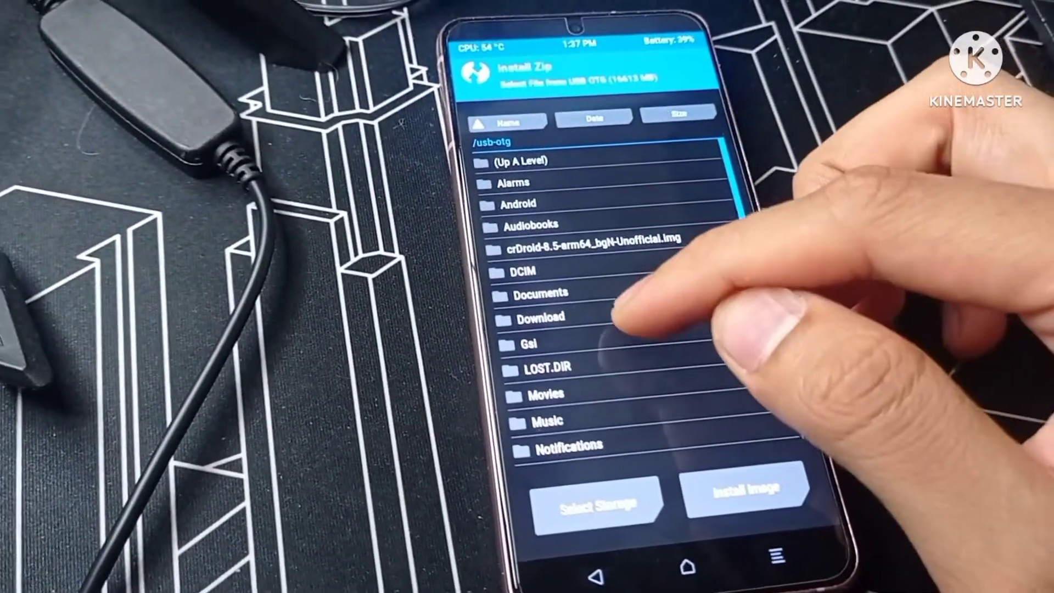
{"action": "left_click", "coordinate": [532, 341]}
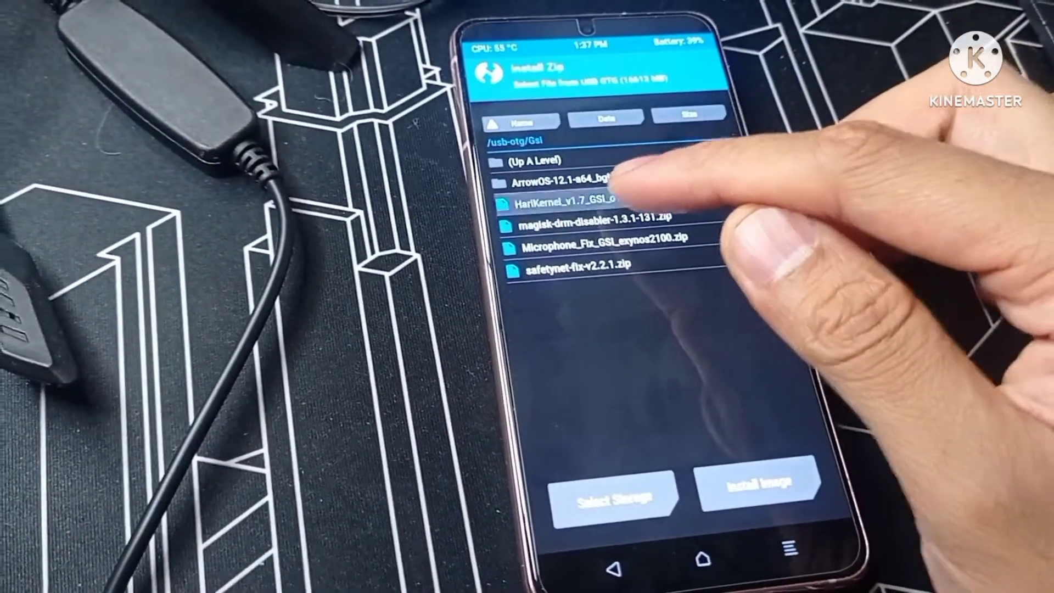
{"action": "left_click", "coordinate": [566, 200]}
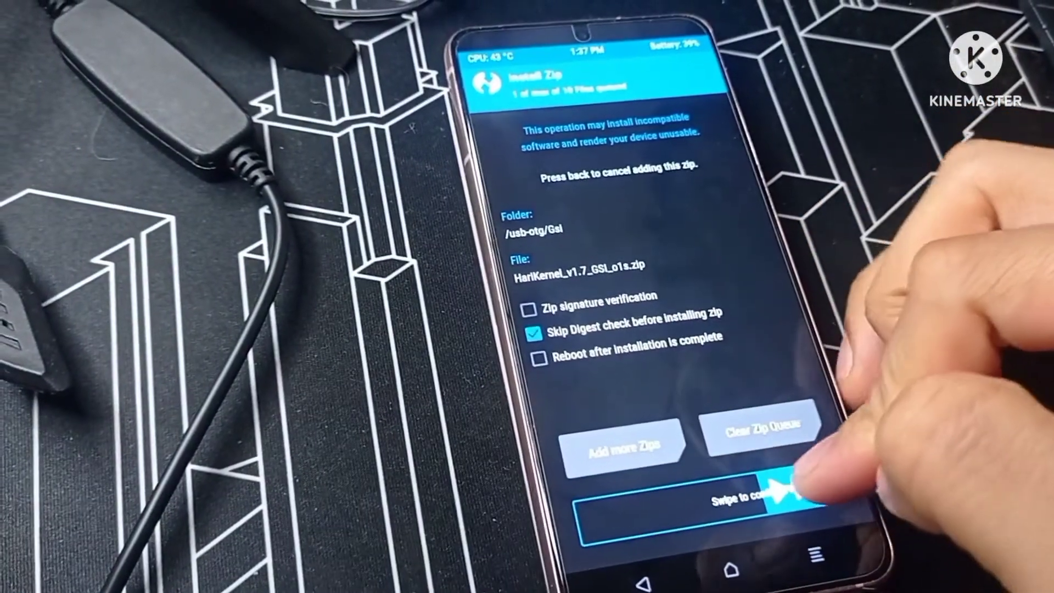